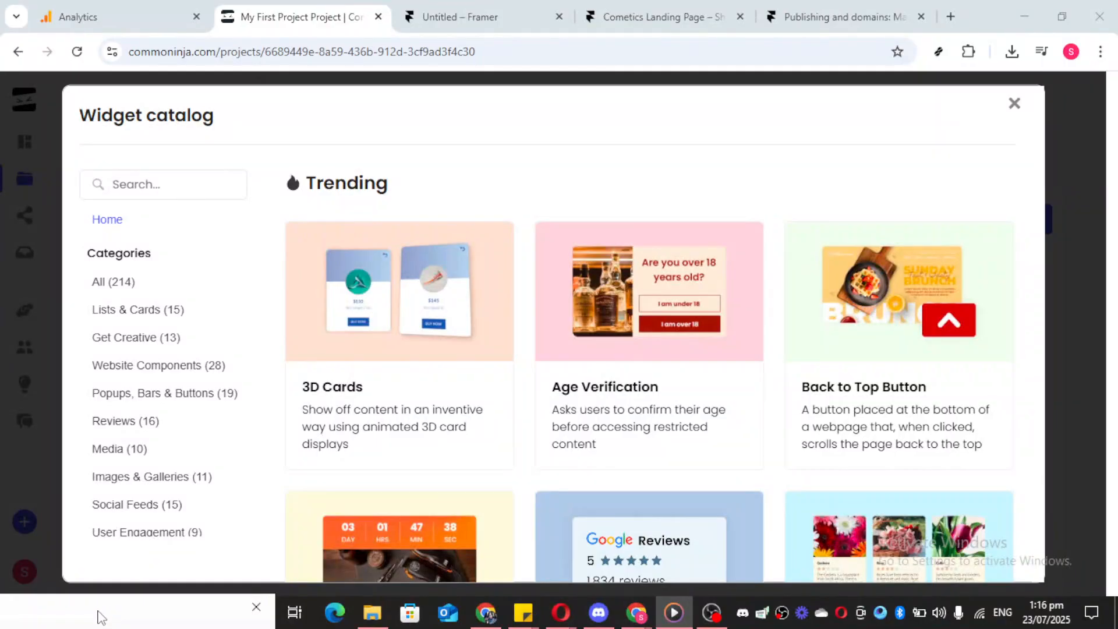
{"action": "mouse_move", "coordinate": [111, 582]}
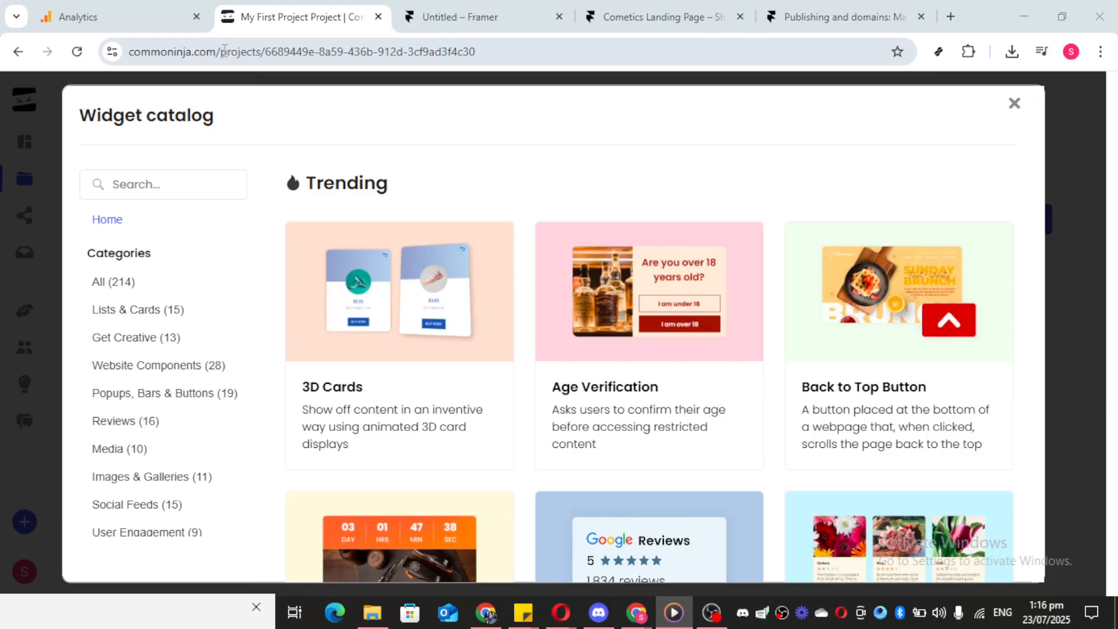
{"action": "mouse_move", "coordinate": [90, 174]}
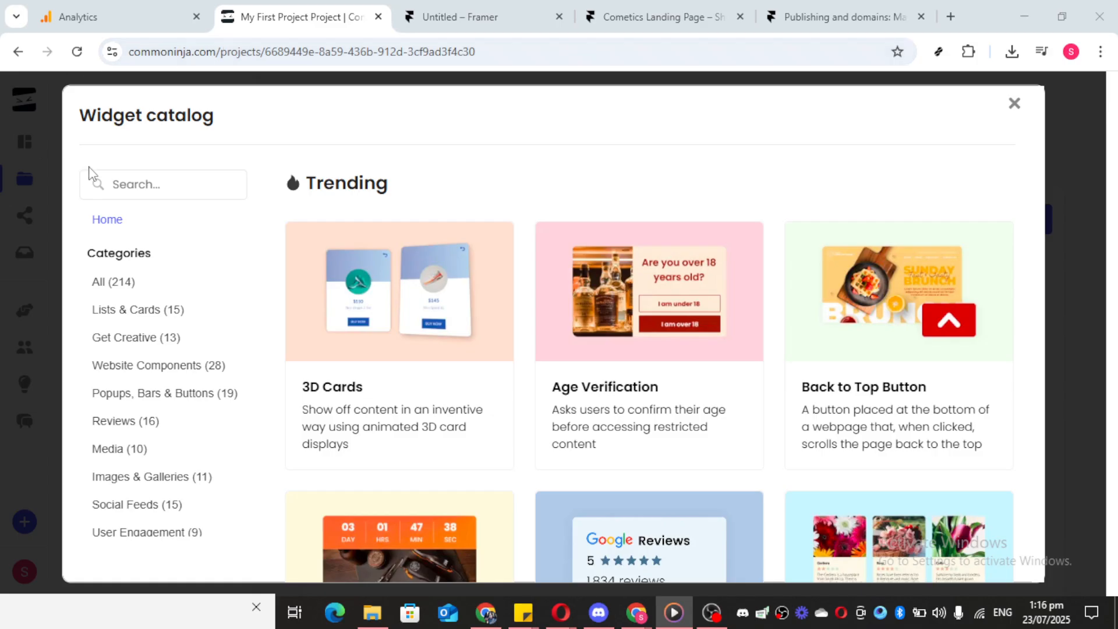
Step: Search the widget catalog for INSTAG to list the Instagram widgets
{"action": "left_click", "coordinate": [162, 184]}
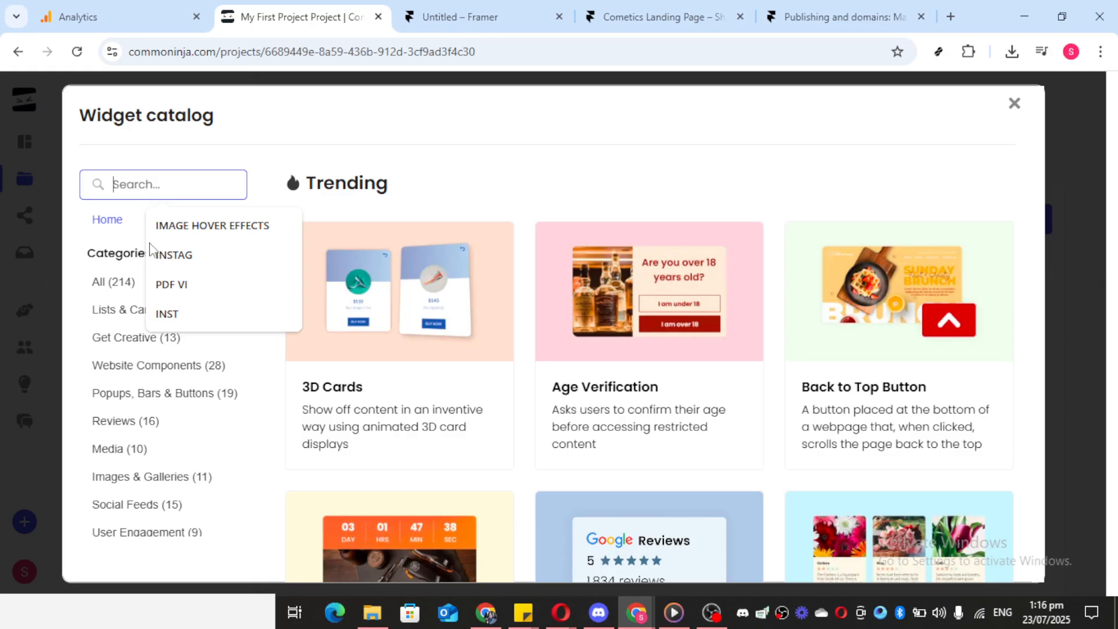
{"action": "left_click", "coordinate": [172, 255]}
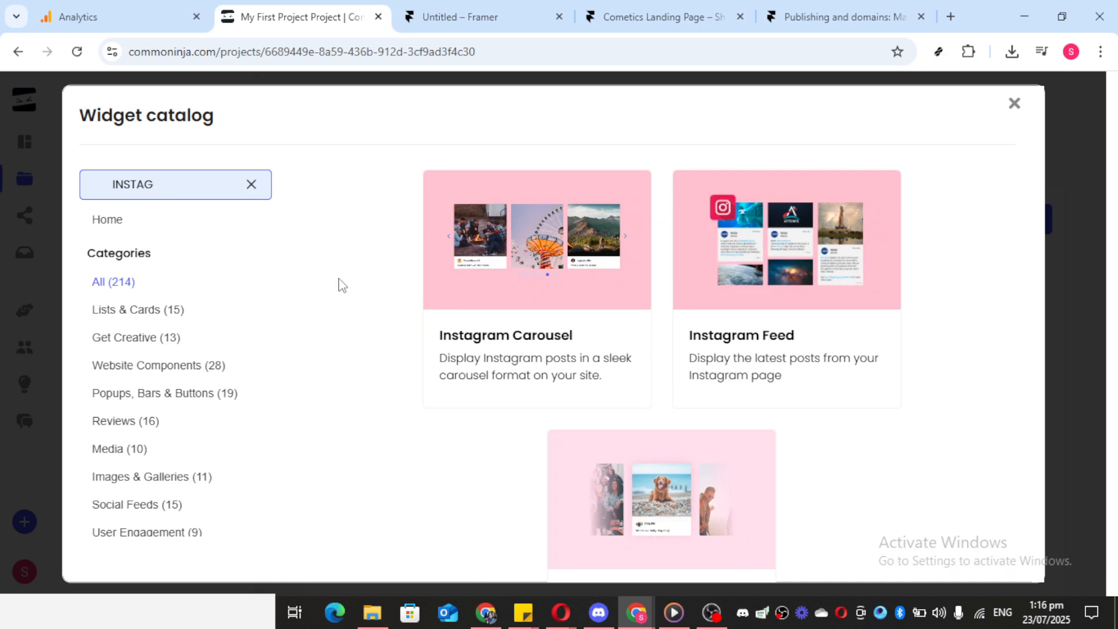
{"action": "mouse_move", "coordinate": [730, 326]}
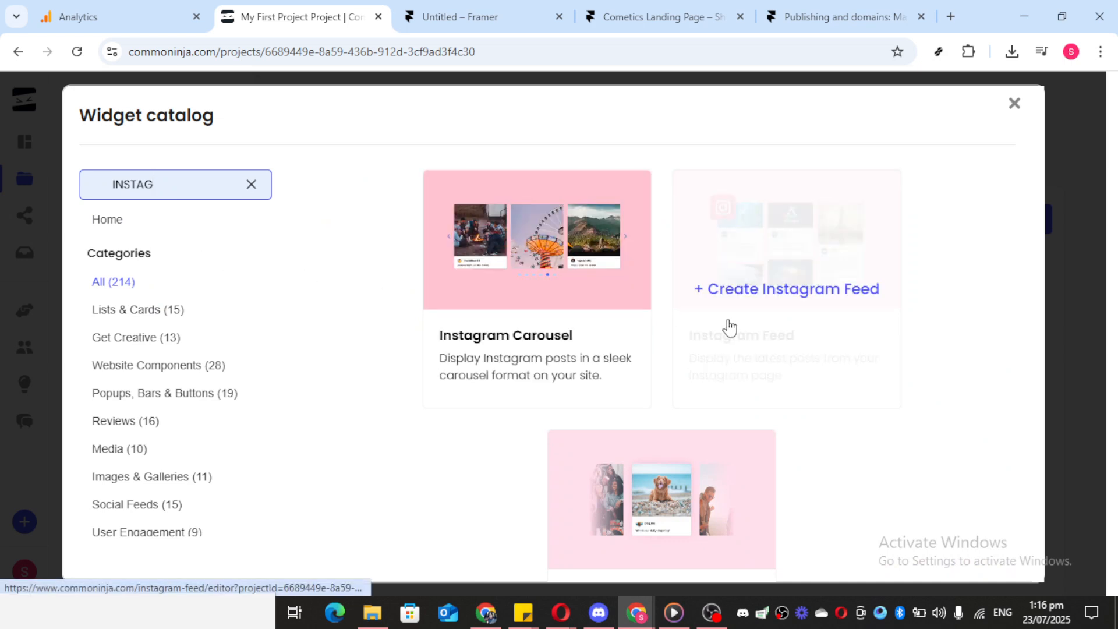
{"action": "mouse_move", "coordinate": [745, 293]}
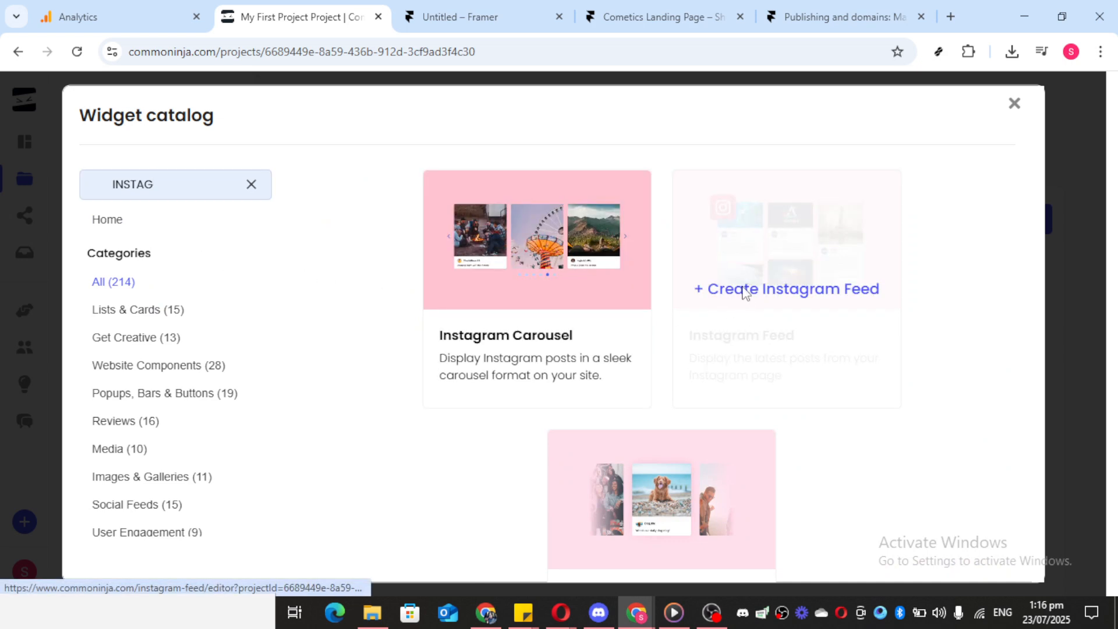
Step: Create the Instagram Feed widget 'My Feed' showing carelineph posts
{"action": "left_click", "coordinate": [785, 289]}
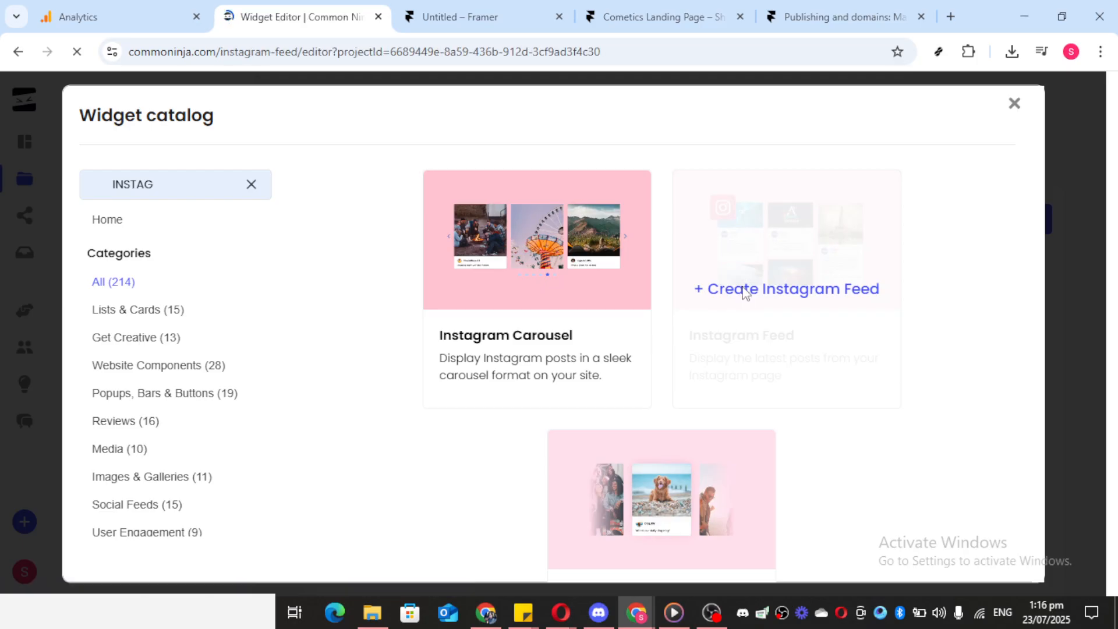
{"action": "left_click", "coordinate": [786, 289]}
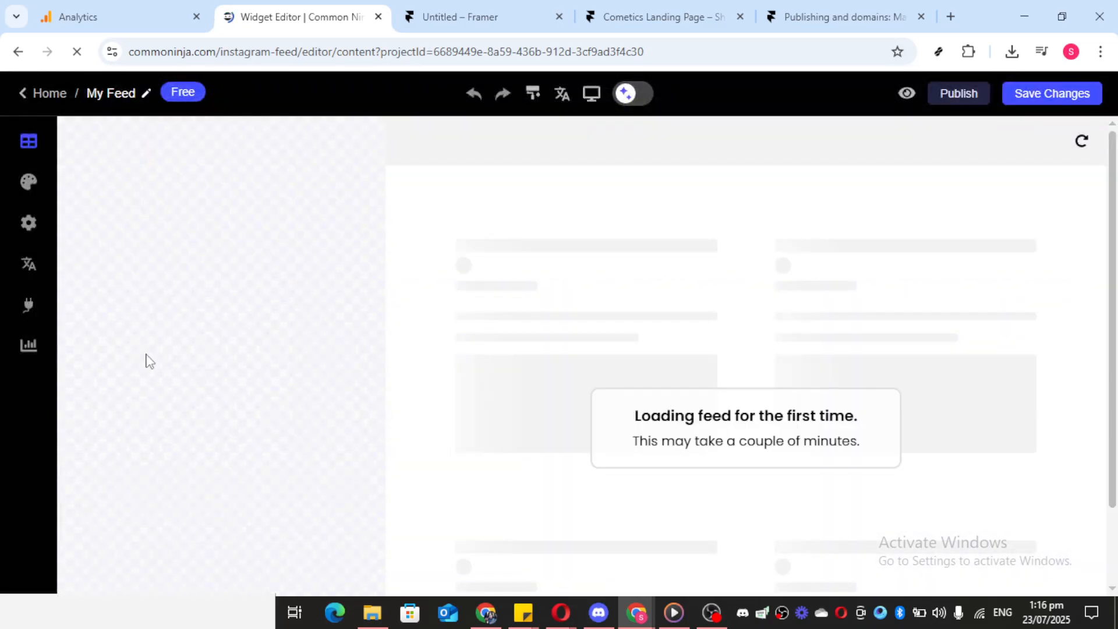
{"action": "left_click", "coordinate": [28, 141]}
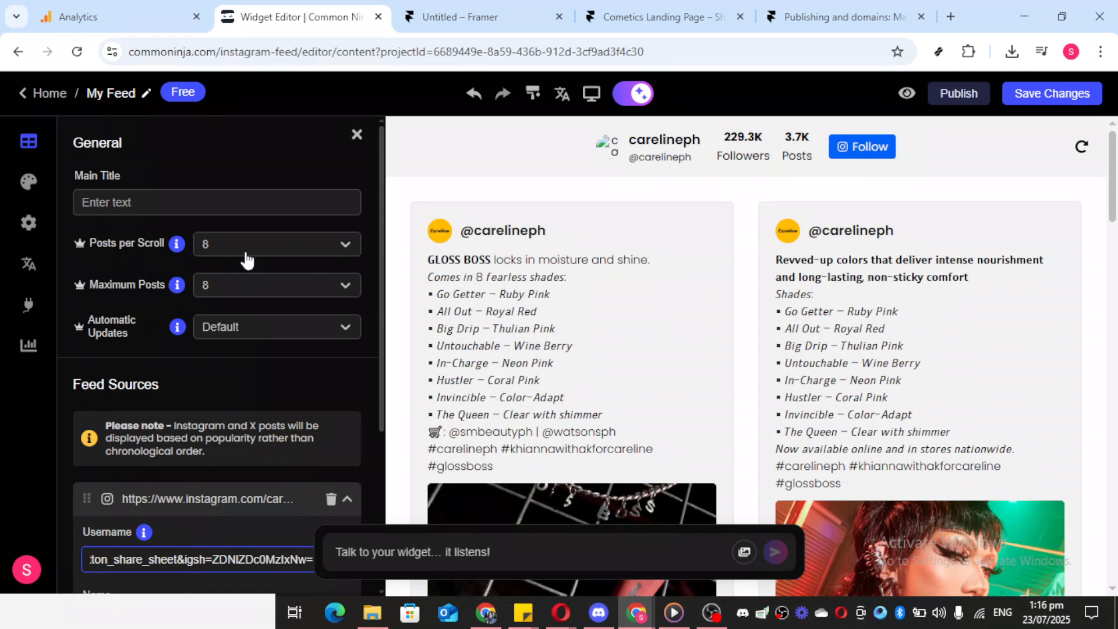
{"action": "mouse_move", "coordinate": [68, 187]}
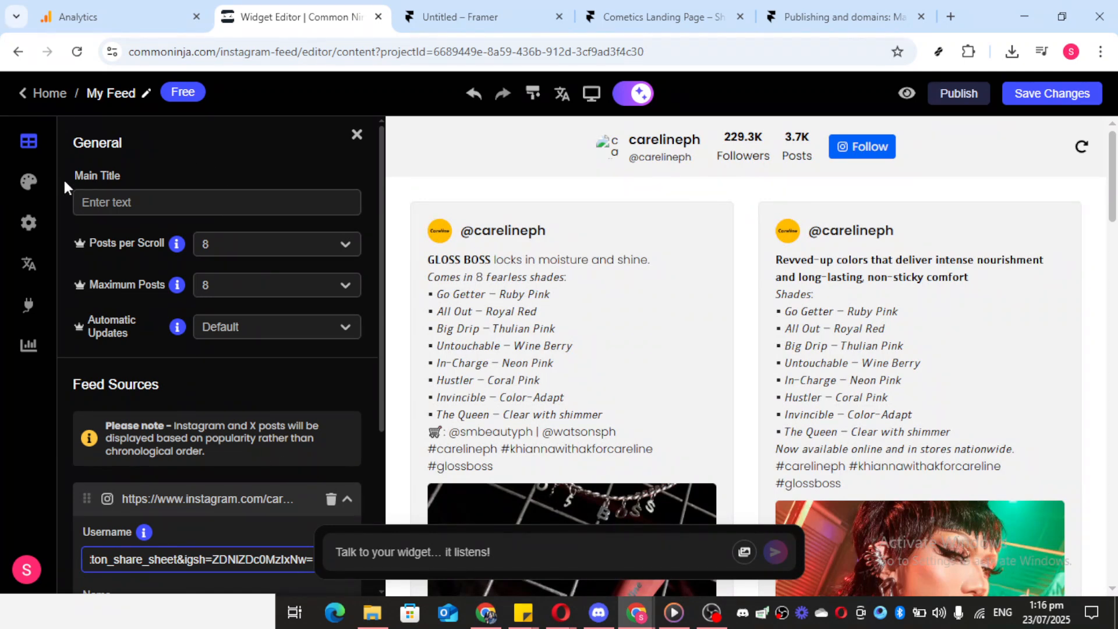
Step: Try several card layouts in Styles, then pick the photo grid layout
{"action": "left_click", "coordinate": [28, 182]}
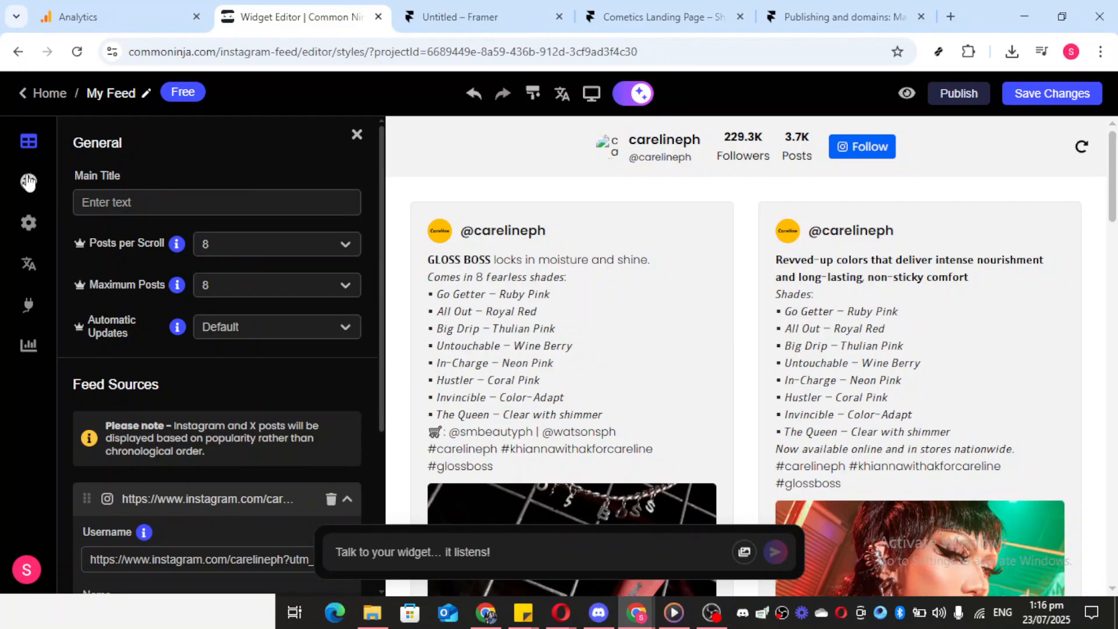
{"action": "left_click", "coordinate": [28, 182]}
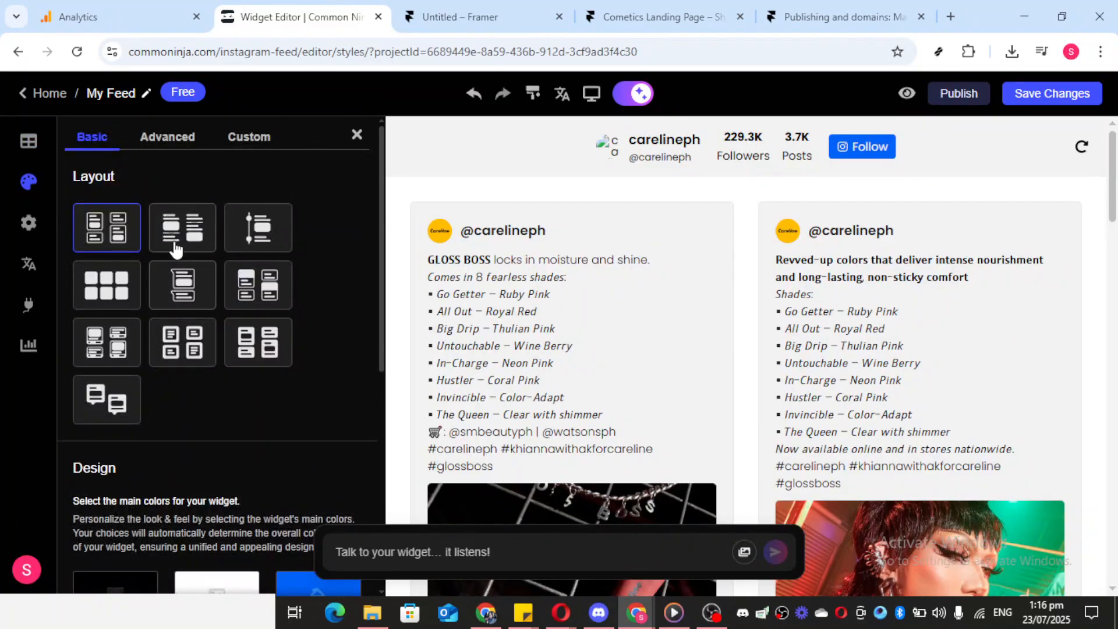
{"action": "left_click", "coordinate": [182, 228]}
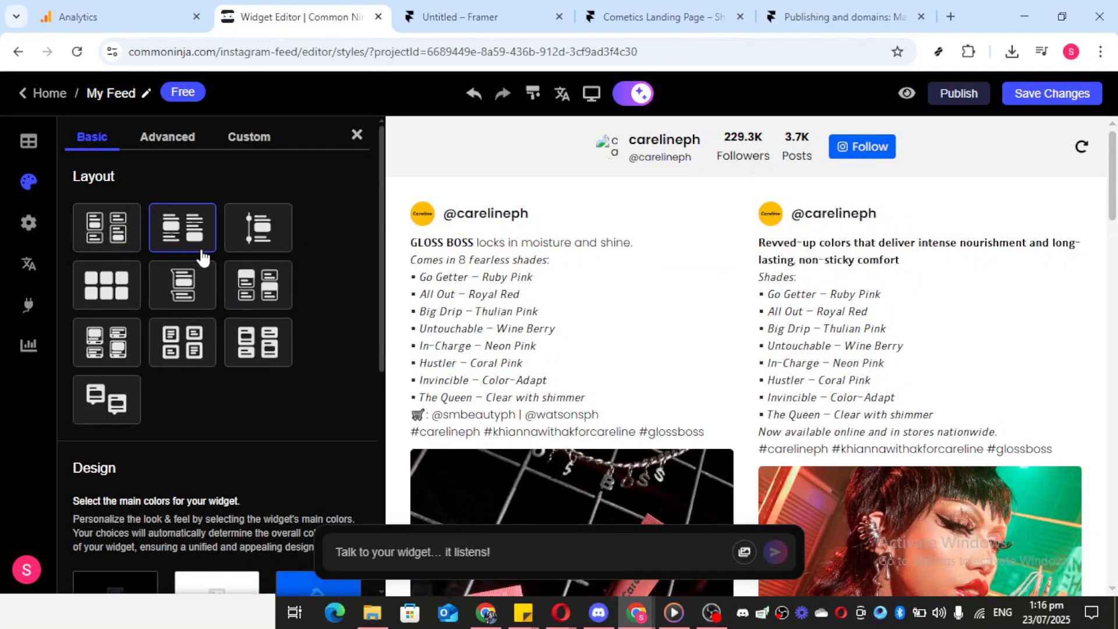
{"action": "left_click", "coordinate": [257, 285]}
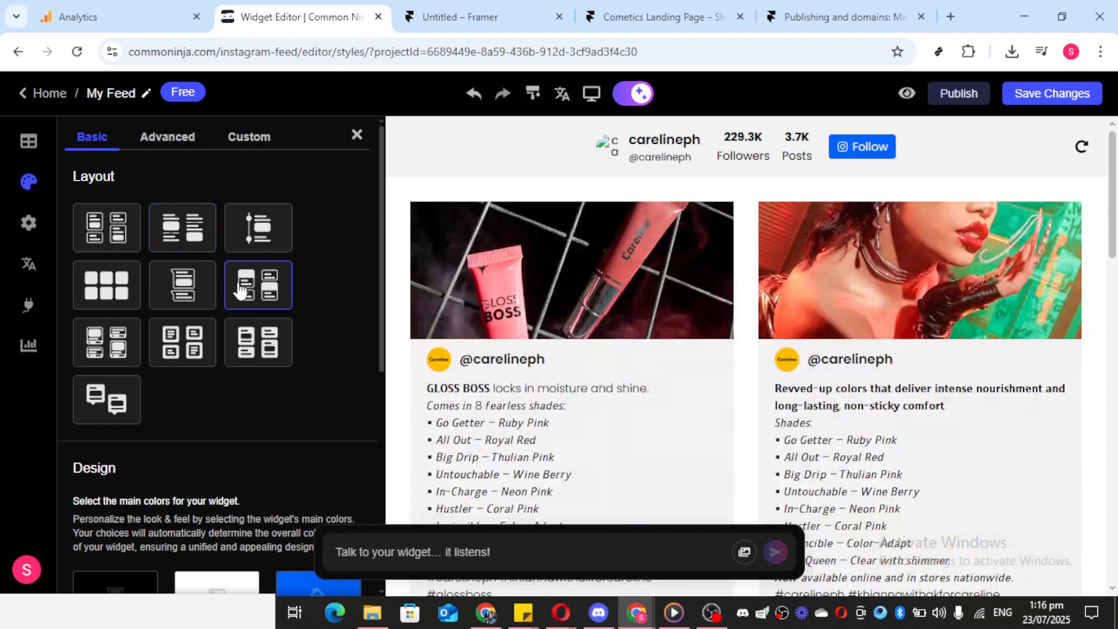
{"action": "mouse_move", "coordinate": [181, 343]}
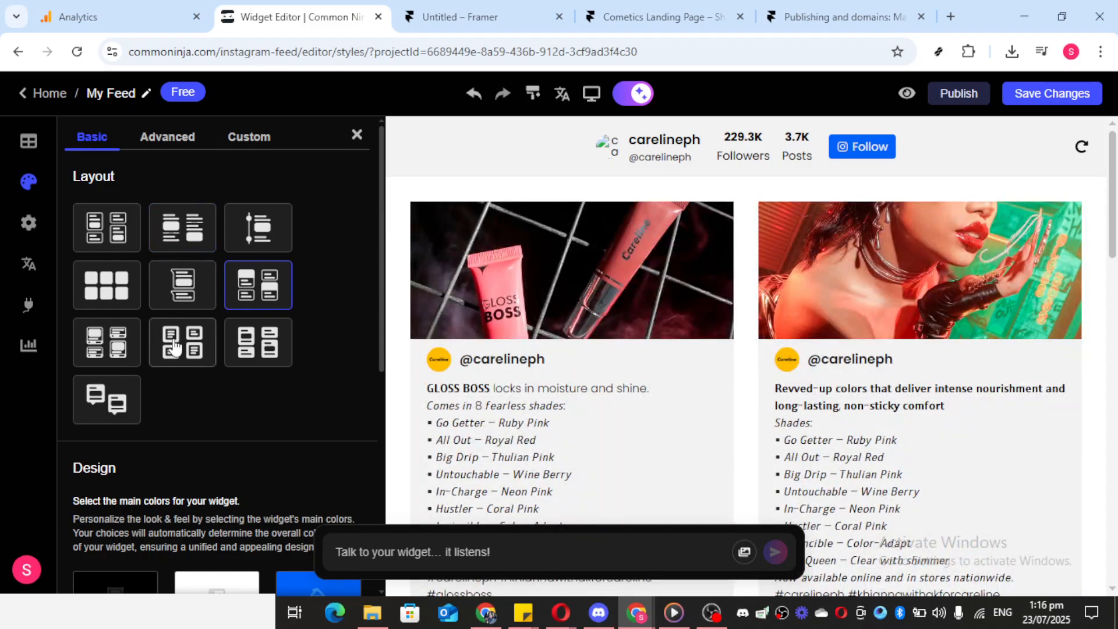
{"action": "left_click", "coordinate": [182, 343]}
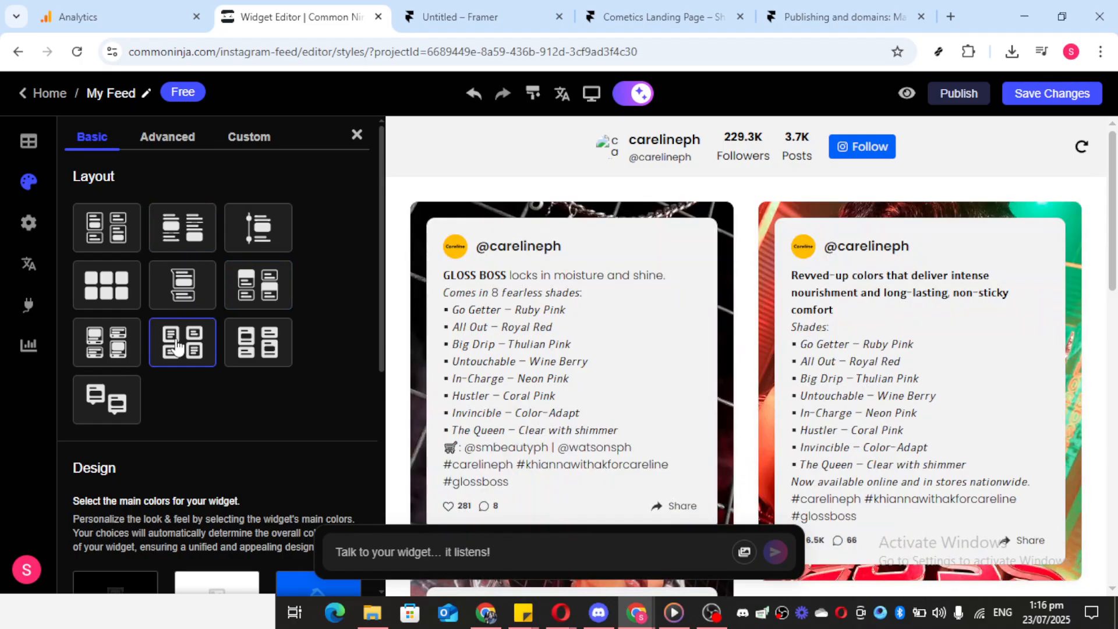
{"action": "left_click", "coordinate": [106, 343]}
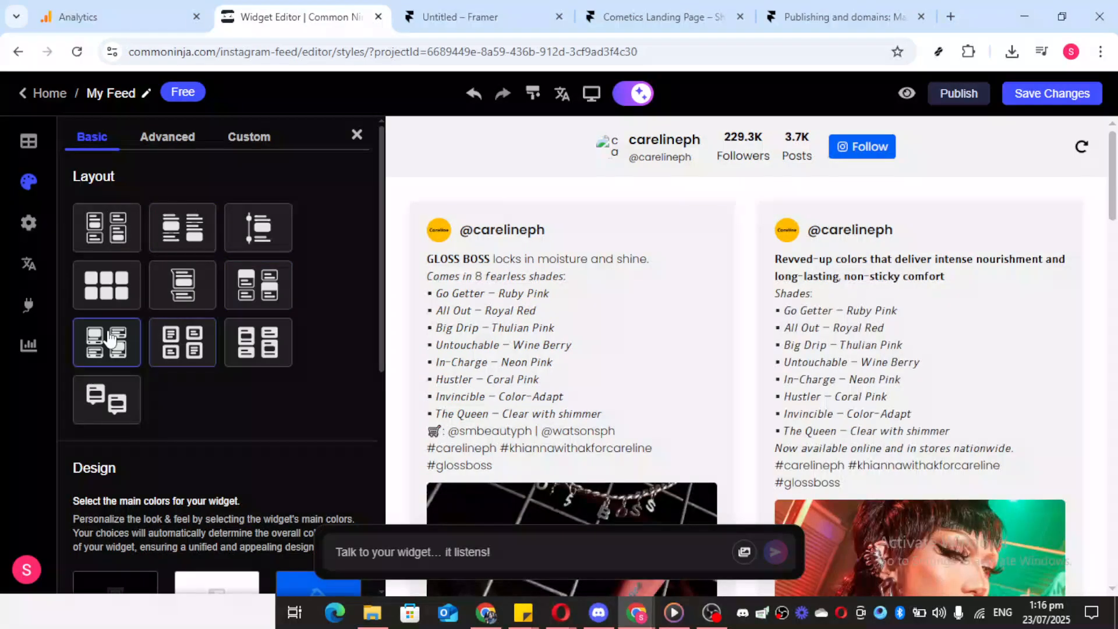
{"action": "mouse_move", "coordinate": [106, 285]}
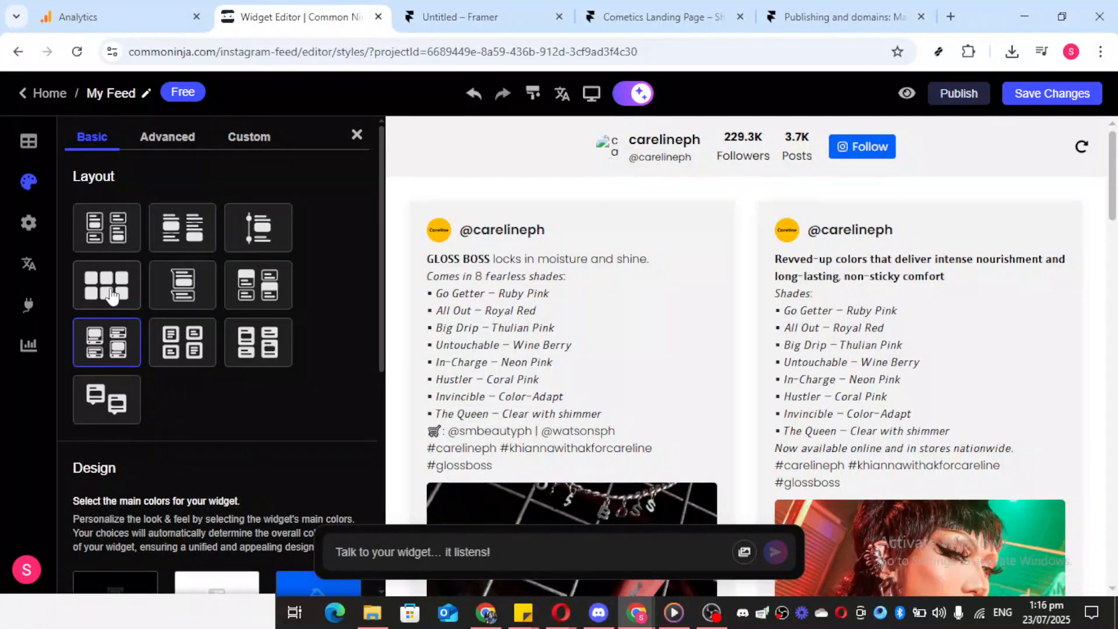
{"action": "left_click", "coordinate": [106, 285]}
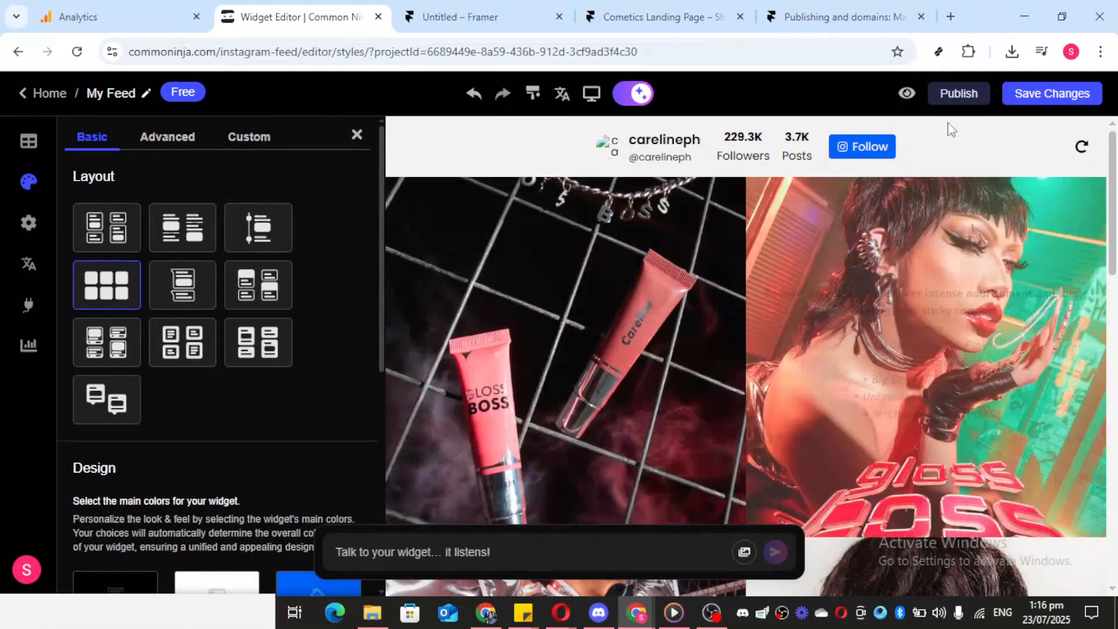
Step: Publish and save the My Feed widget, then dismiss the 'Your Widget Is Ready' dialog
{"action": "left_click", "coordinate": [957, 93]}
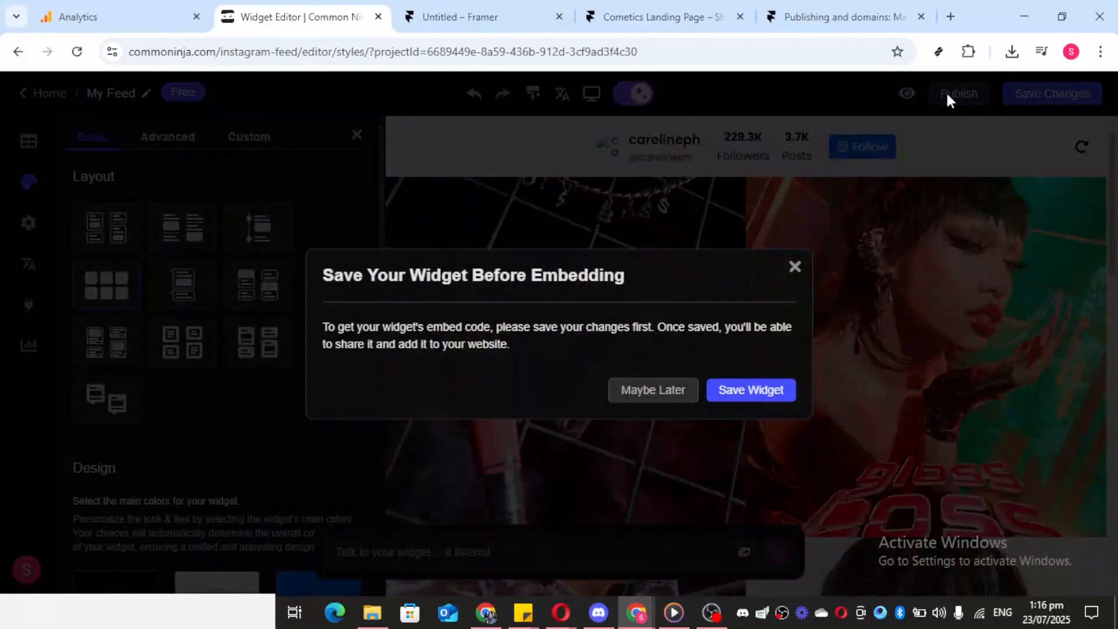
{"action": "mouse_move", "coordinate": [781, 385]}
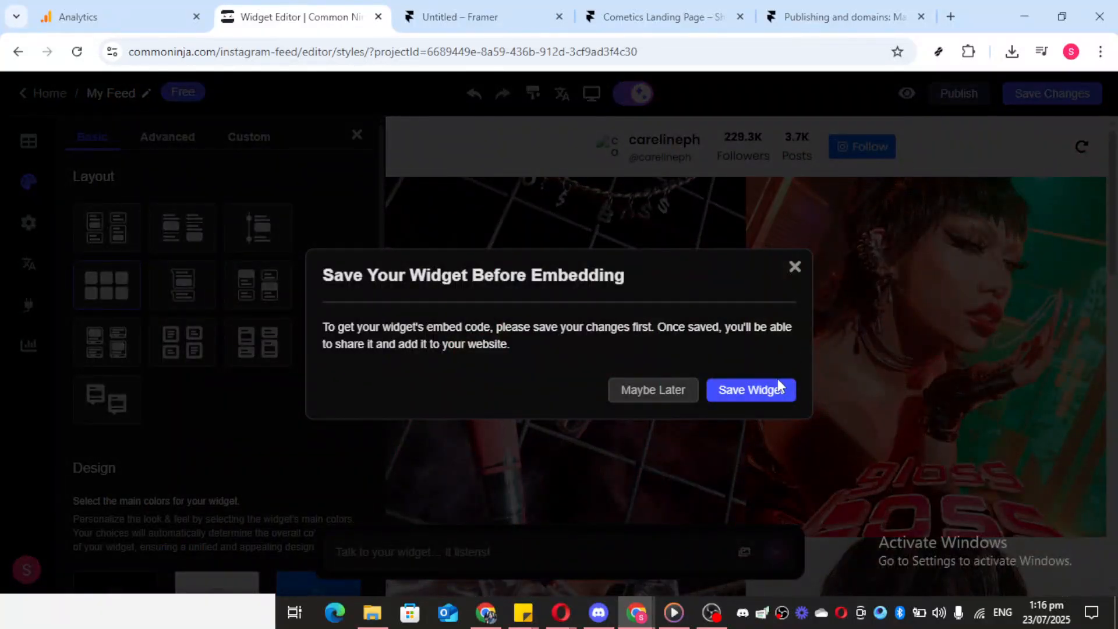
{"action": "left_click", "coordinate": [750, 389]}
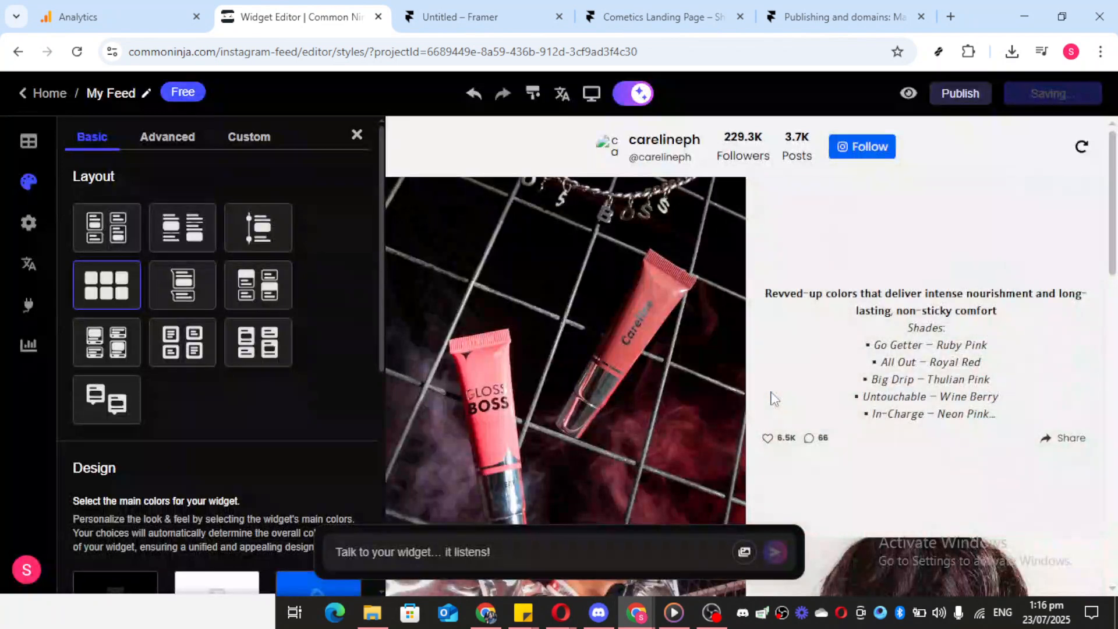
{"action": "left_click", "coordinate": [959, 93]}
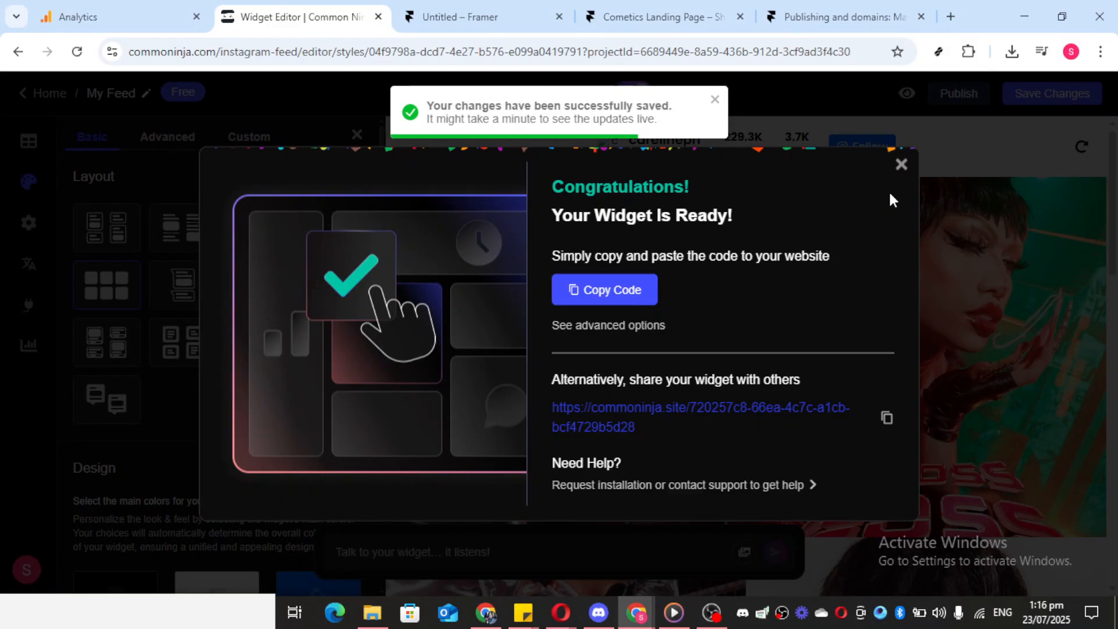
{"action": "mouse_move", "coordinate": [856, 135]}
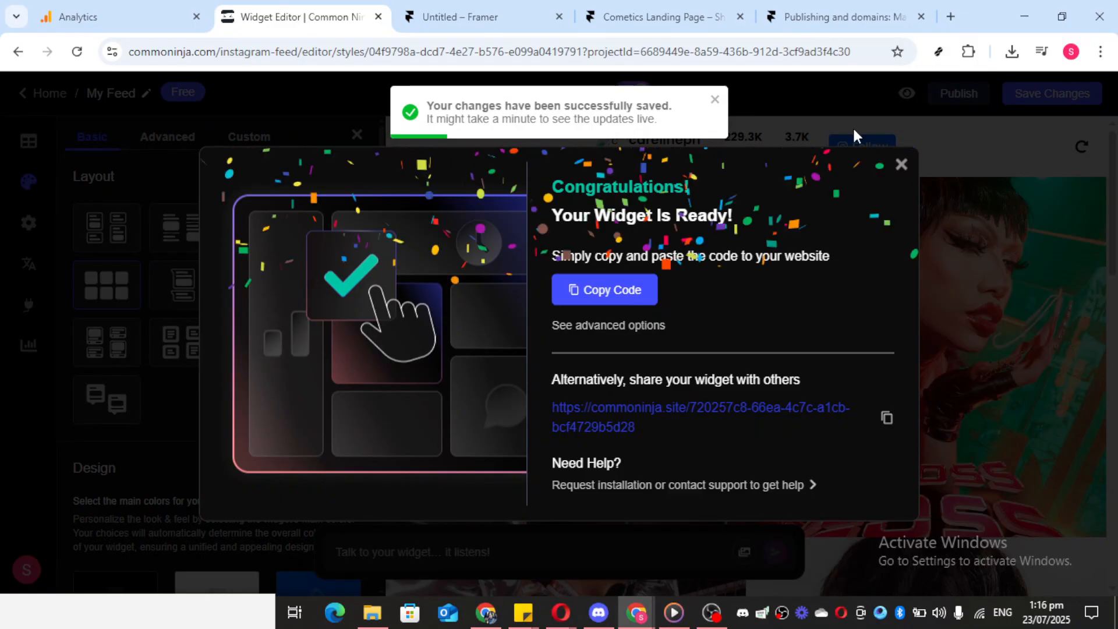
{"action": "left_click", "coordinate": [902, 165]}
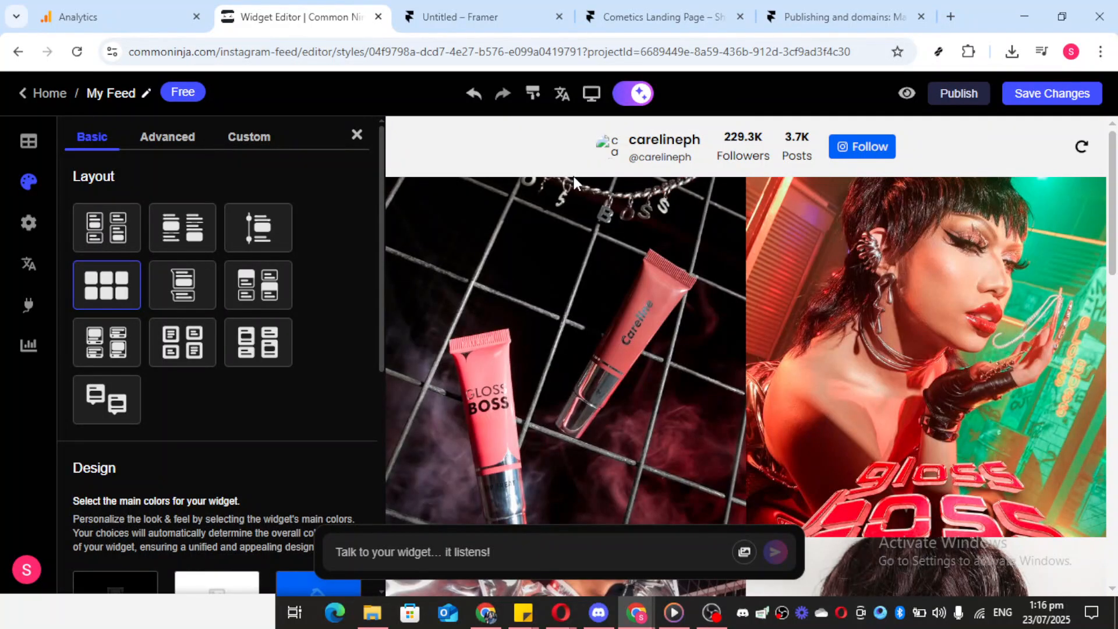
Step: Copy the My Feed widget's embed code from the project page
{"action": "left_click", "coordinate": [48, 92]}
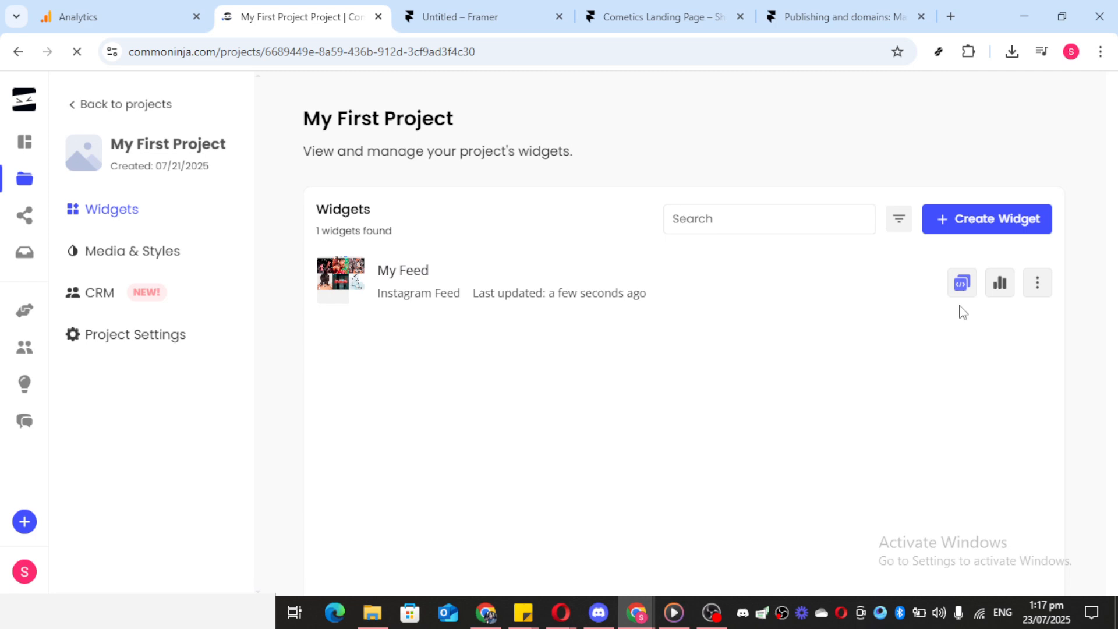
{"action": "left_click", "coordinate": [961, 282]}
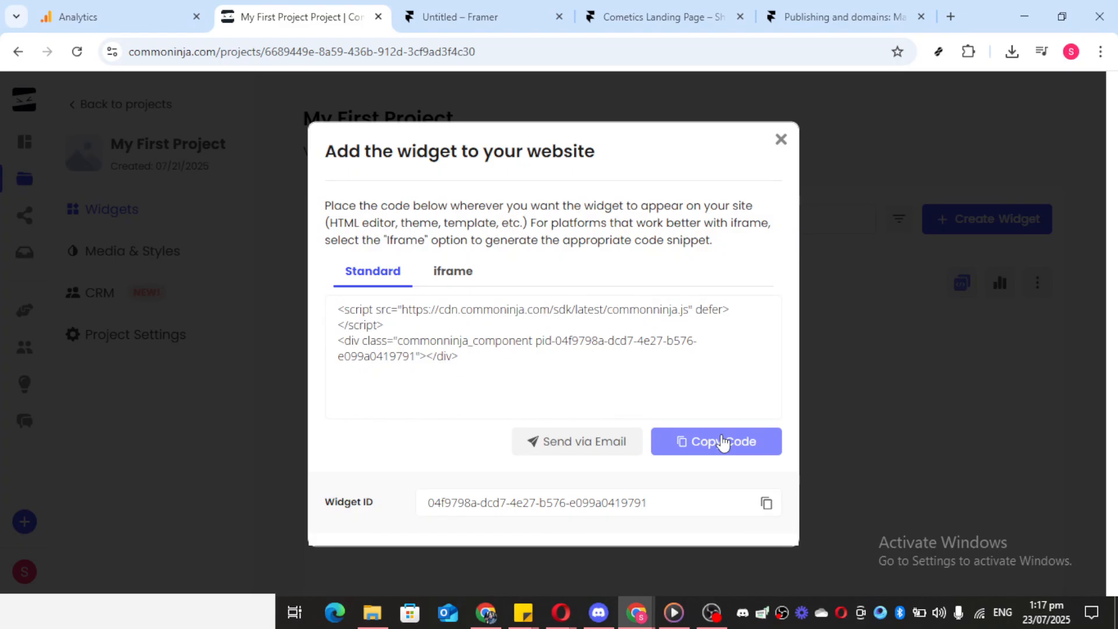
{"action": "left_click", "coordinate": [716, 441]}
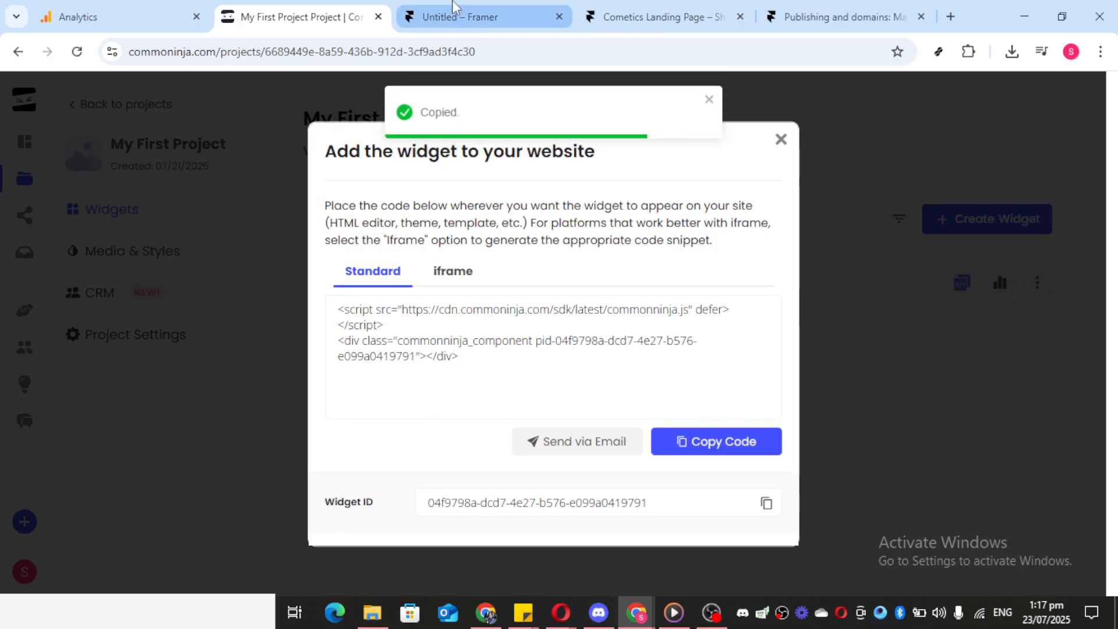
Step: Switch to the Untitled Framer project and show the utility insert elements
{"action": "left_click", "coordinate": [482, 17]}
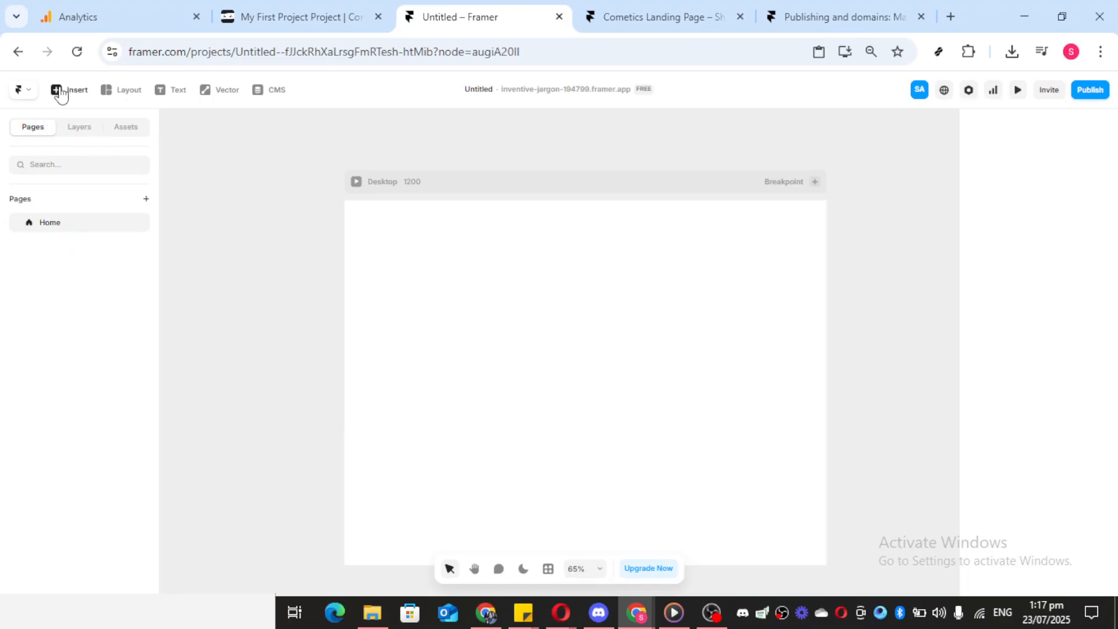
{"action": "mouse_move", "coordinate": [77, 89]}
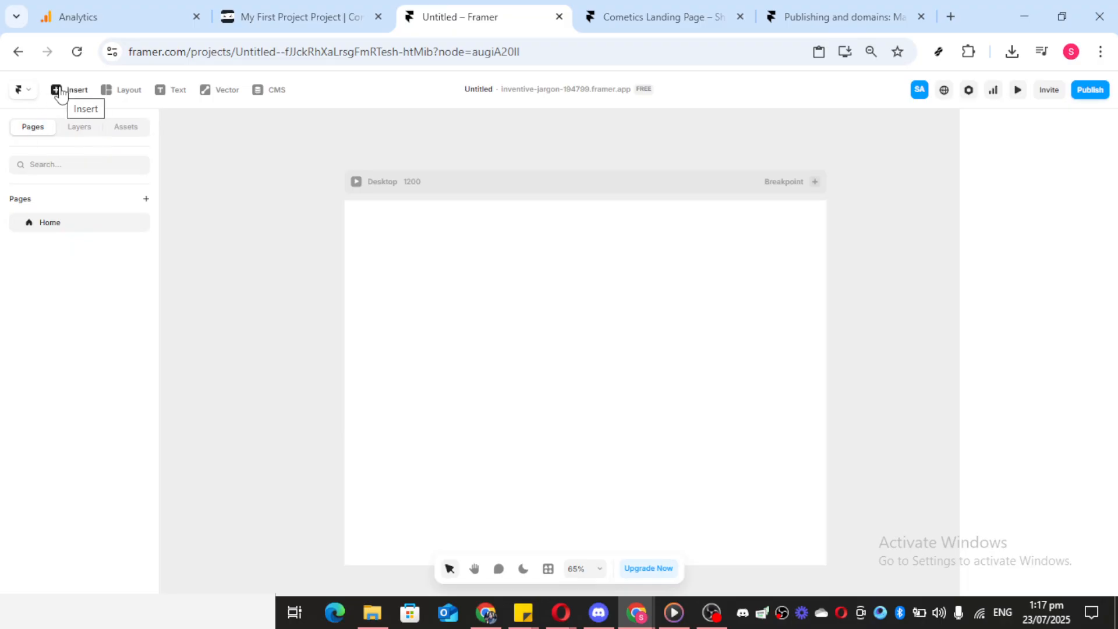
{"action": "left_click", "coordinate": [69, 90]}
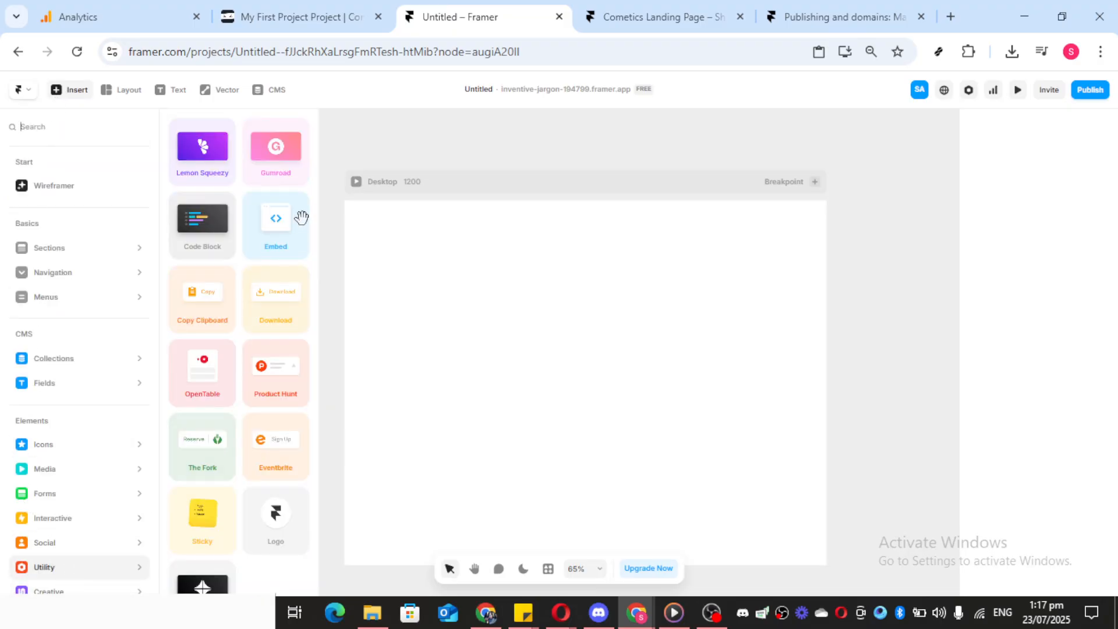
Step: Place an Embed element on the Desktop page and set its type to HTML
{"action": "left_click_drag", "start_coordinate": [275, 217], "coordinate": [416, 281]}
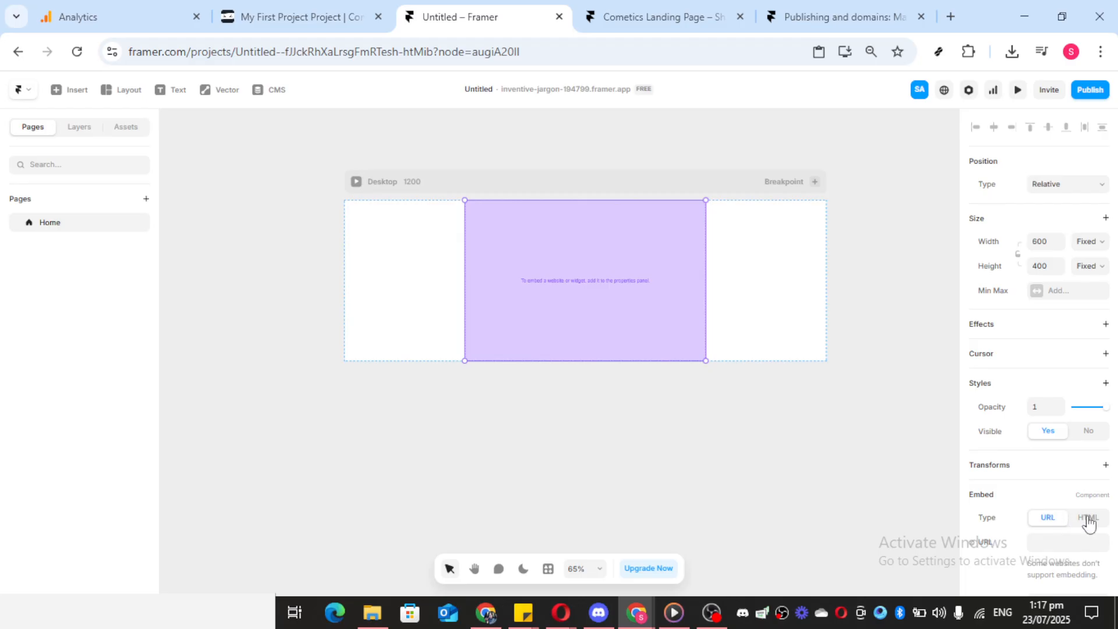
{"action": "left_click", "coordinate": [1086, 517]}
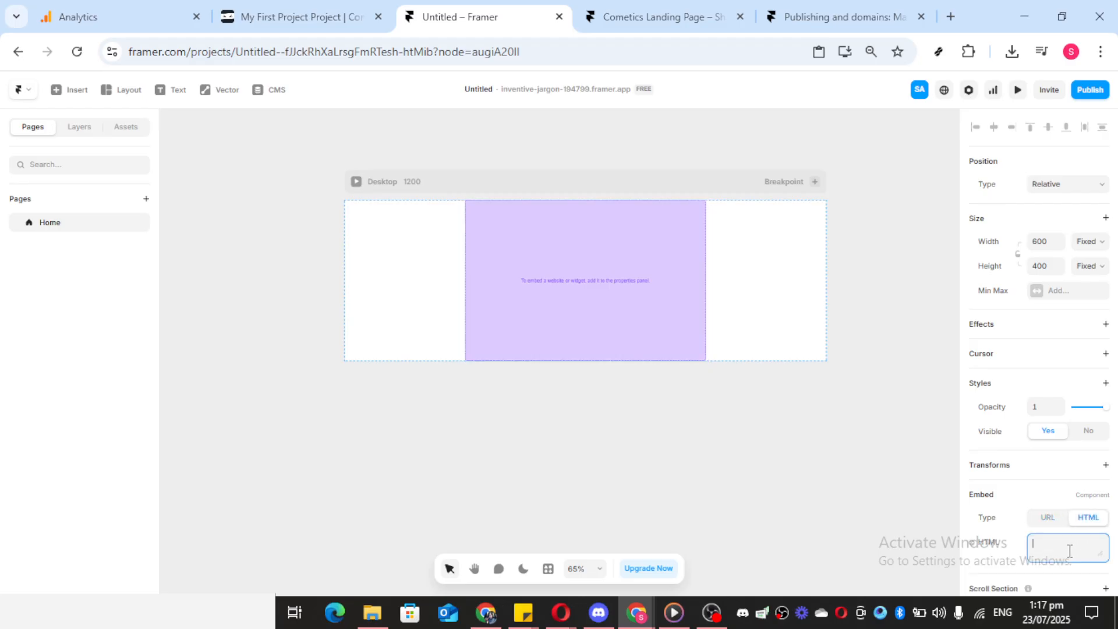